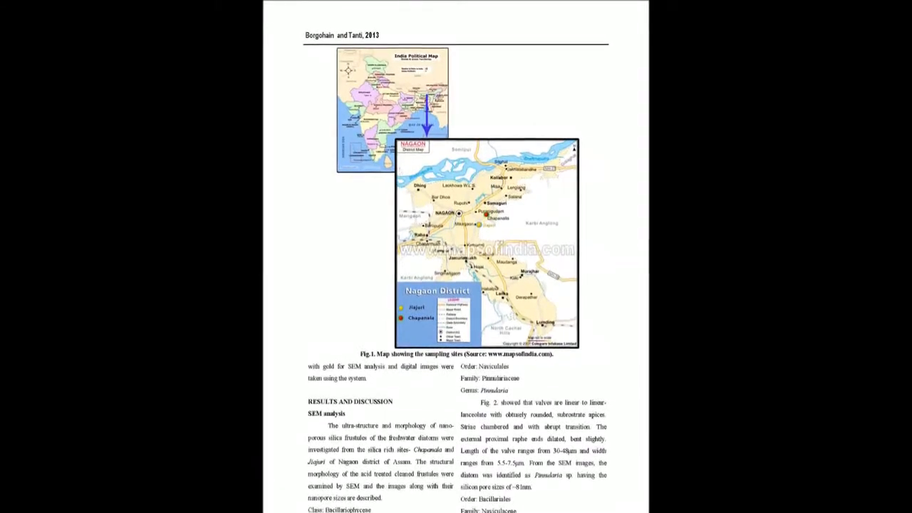
pyautogui.scroll(-3)
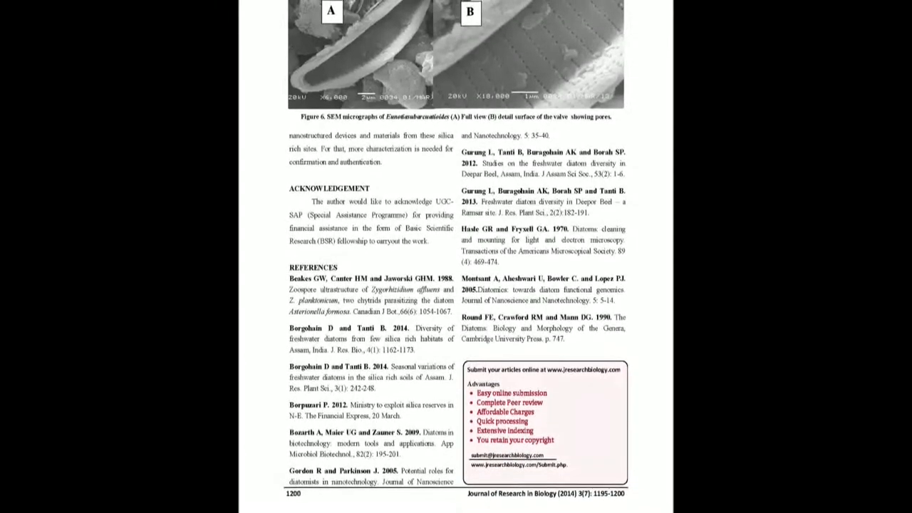
pyautogui.scroll(-3)
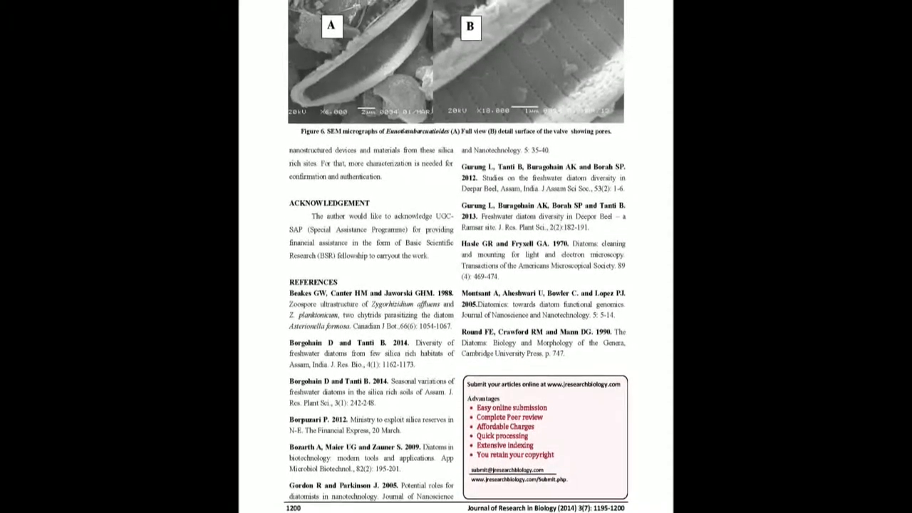
pyautogui.scroll(-3)
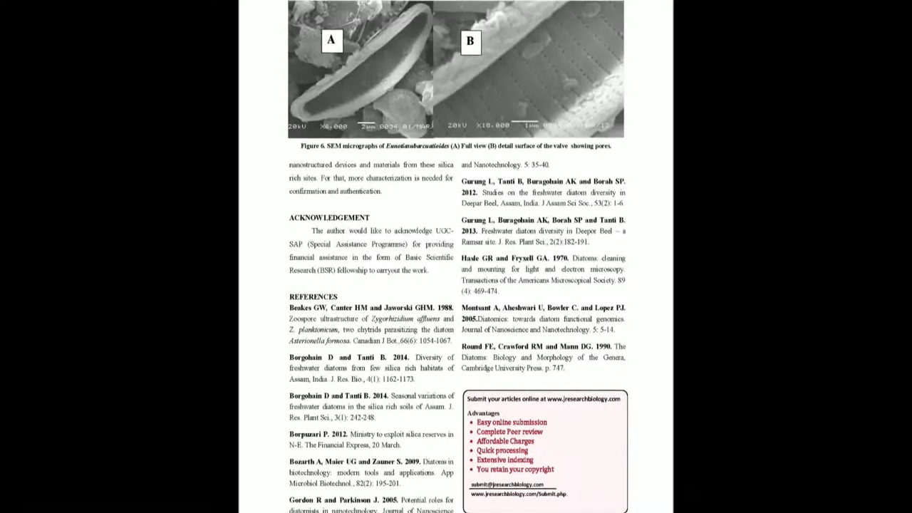